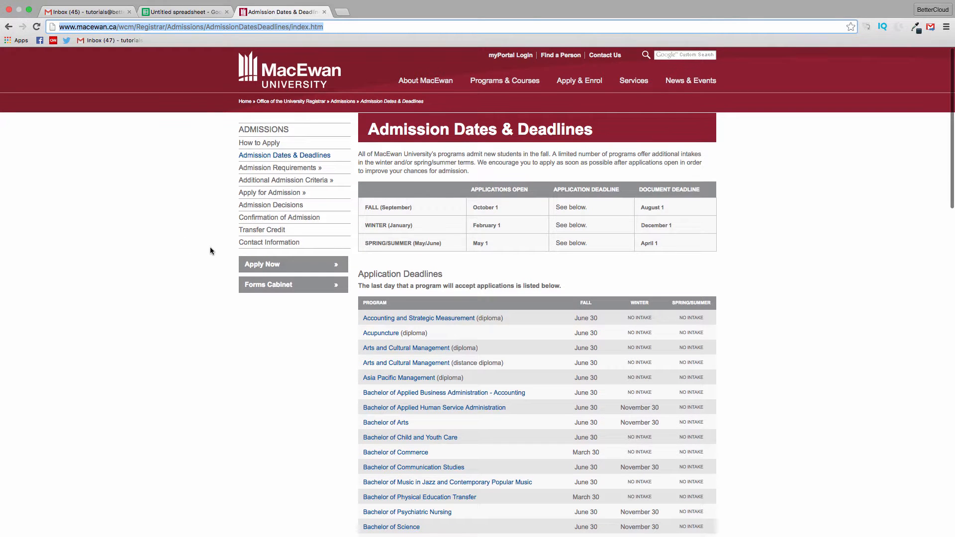
pyautogui.moveTo(307, 308)
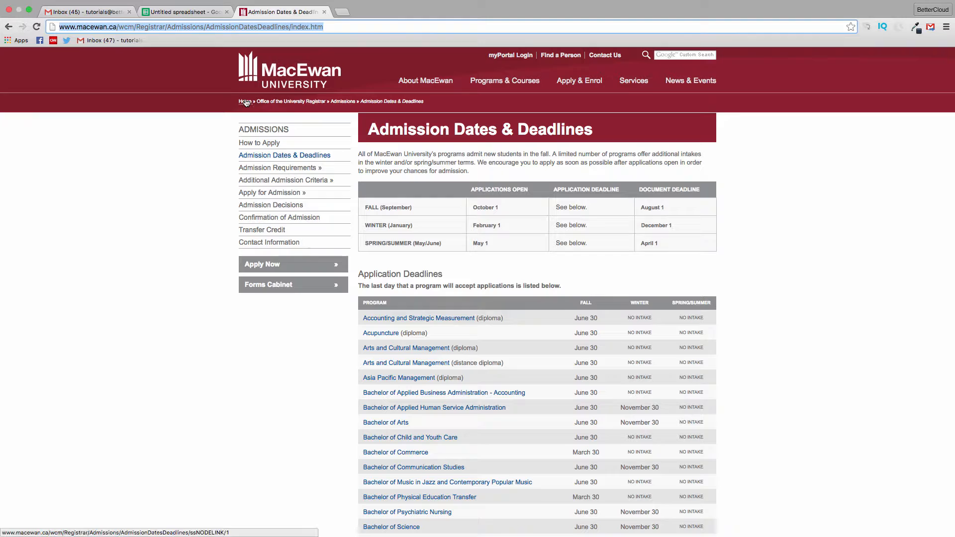
# Step: Switch from the MacEwan deadlines page to the untitled spreadsheet tab in Chrome
pyautogui.click(183, 12)
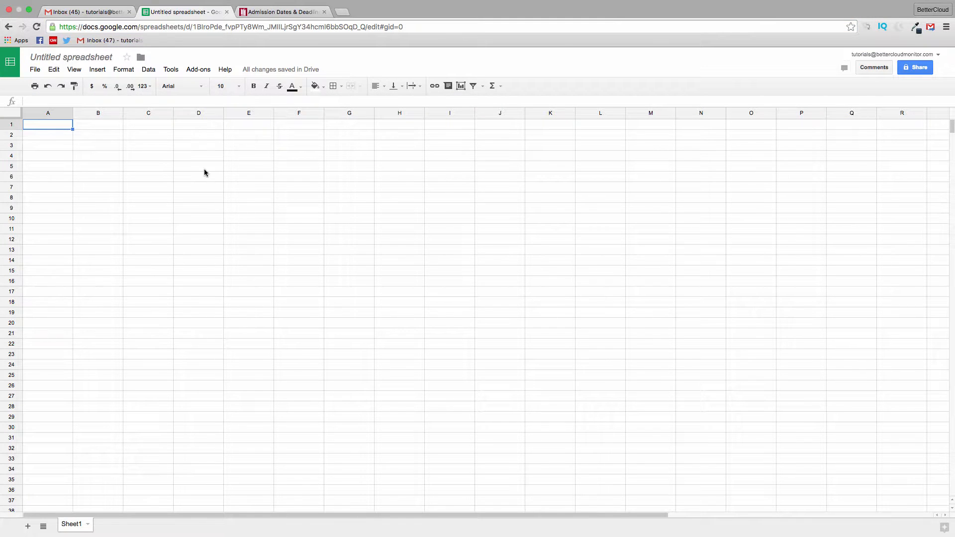
pyautogui.moveTo(189, 165)
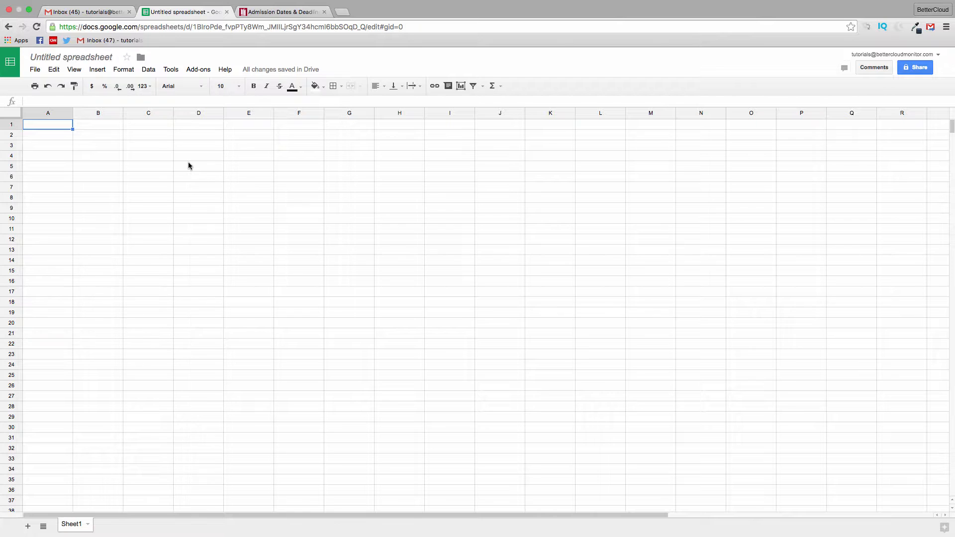
pyautogui.moveTo(172, 176)
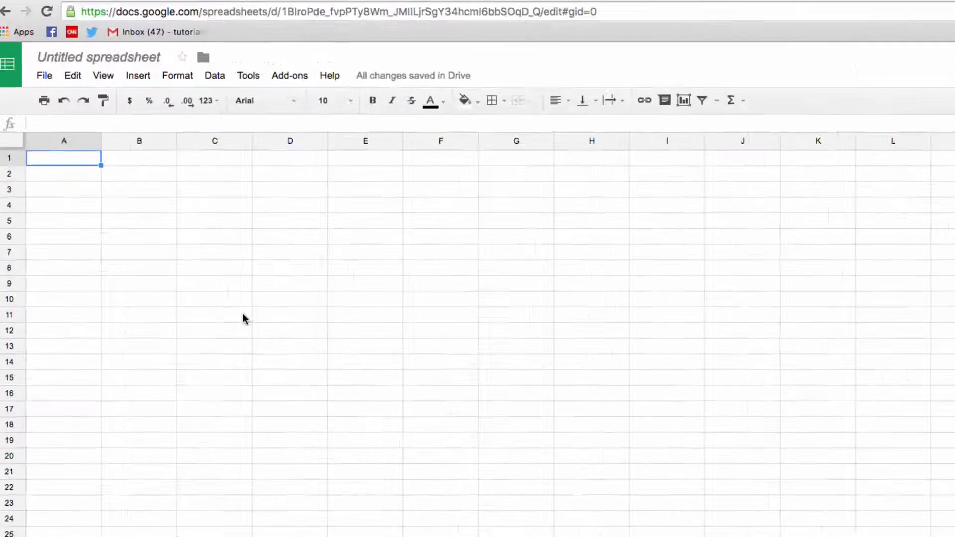
# Step: Start an =IMPORTHTML( formula in cell A1 of the empty sheet
pyautogui.write('=IMPORTHTML(')
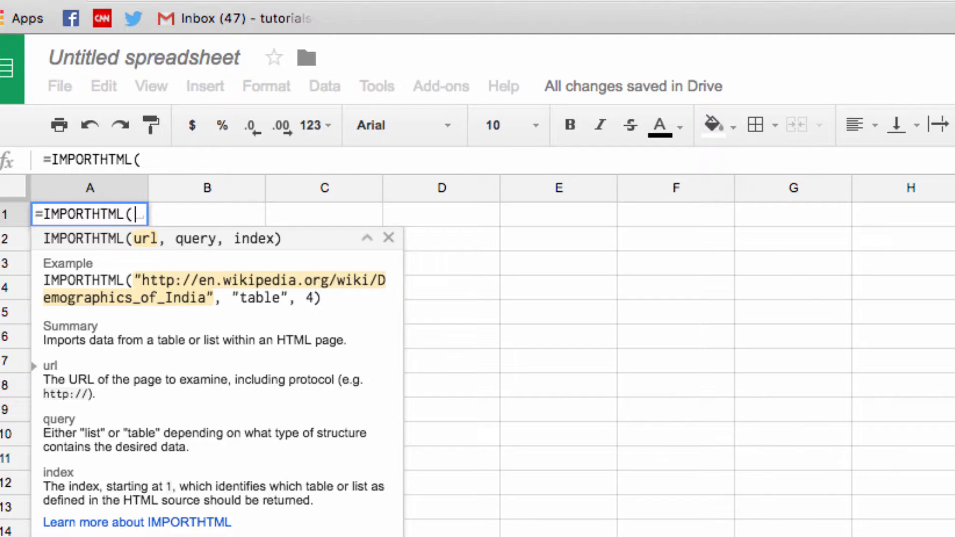
# Step: Complete the formula with the macewan.ca AdmissionDatesDeadlines URL, "table", 2 and commit it to import the table
pyautogui.write('"')
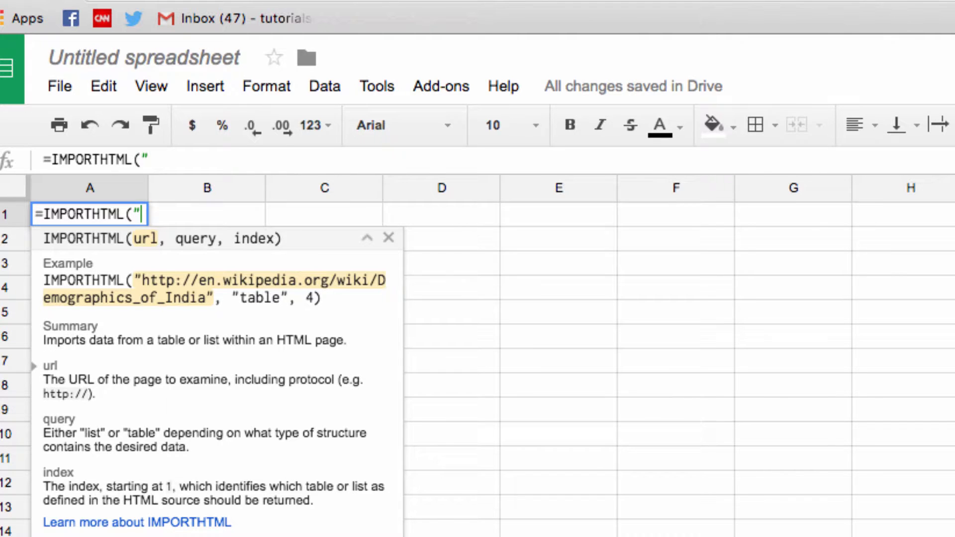
pyautogui.write('http://www.macewan.ca/wcm/Registrar/Admissions/AdmissionDatesDeadlines/index.htm')
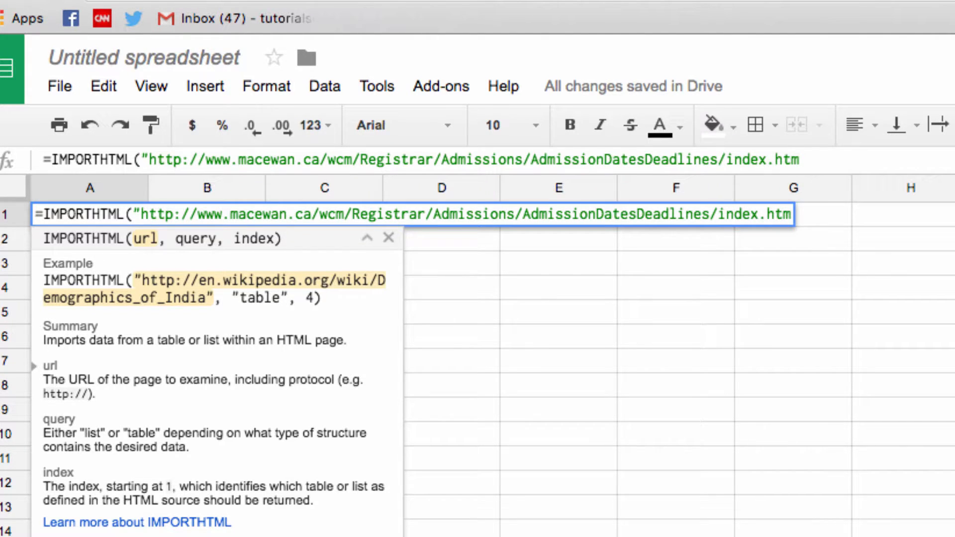
pyautogui.write('"')
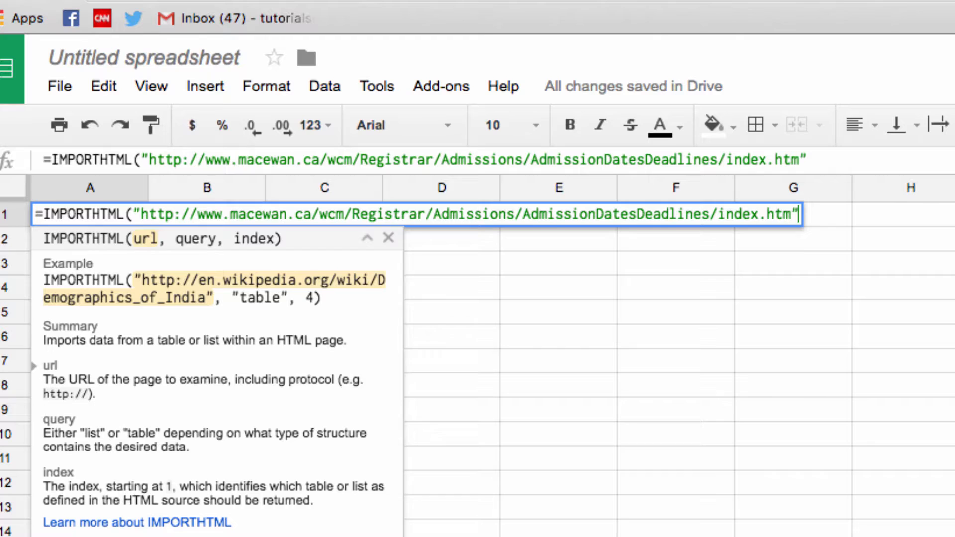
pyautogui.write(',')
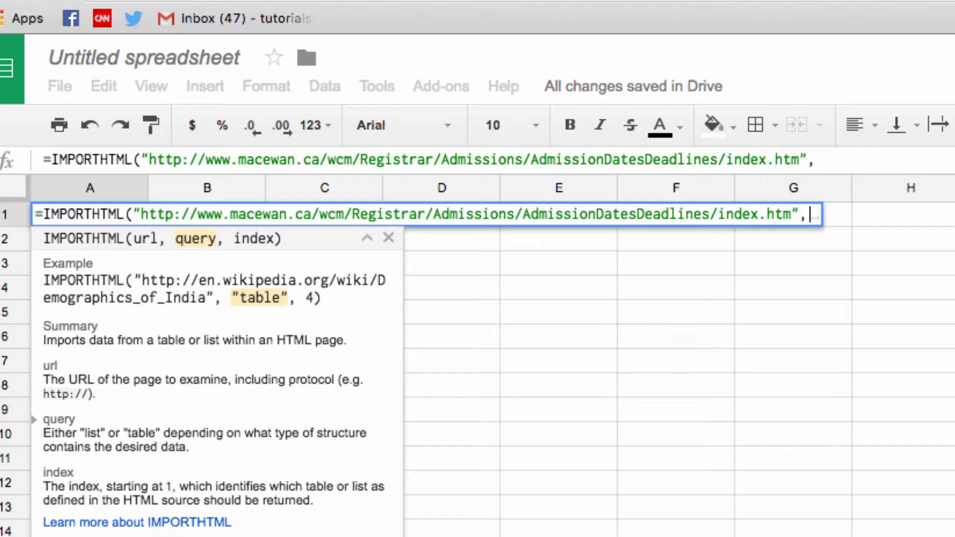
pyautogui.write('"')
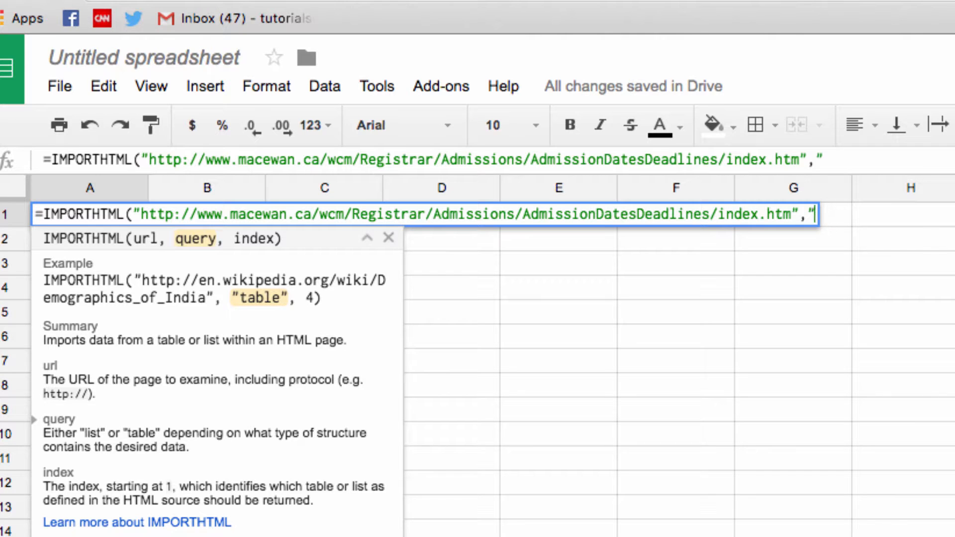
pyautogui.write('table",')
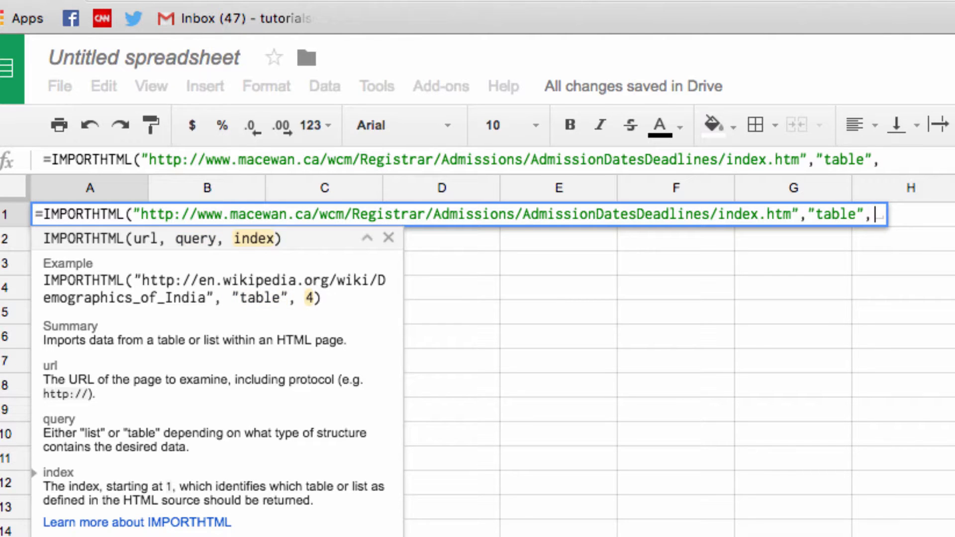
pyautogui.write('2)')
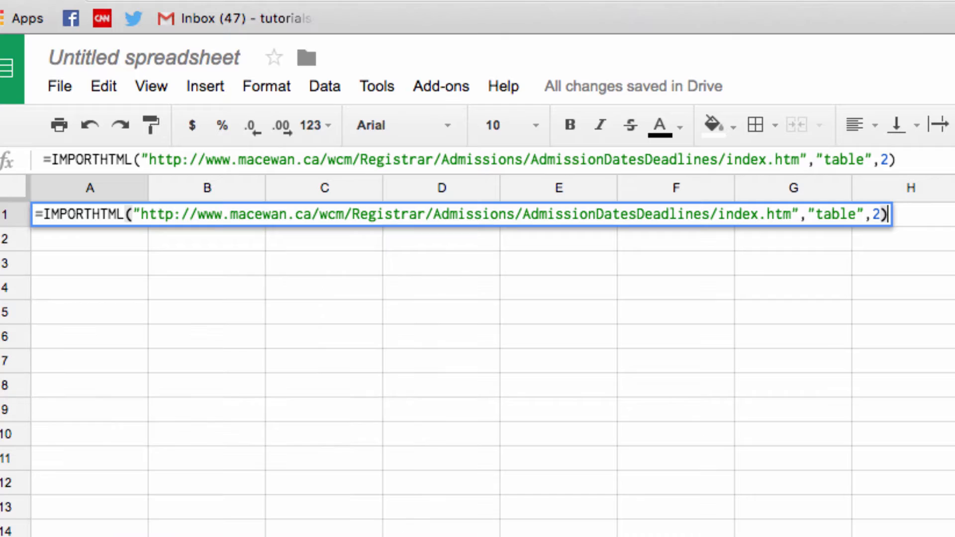
pyautogui.press('Enter')
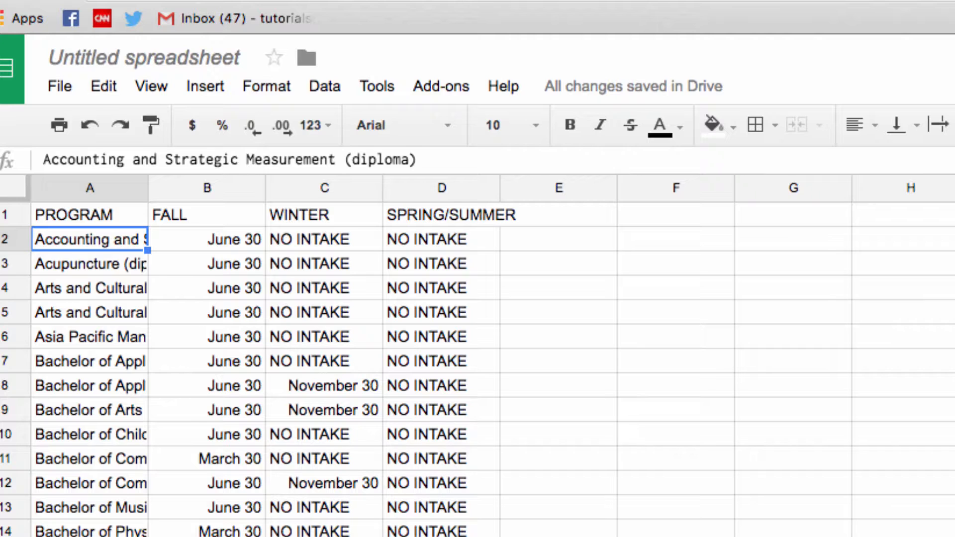
pyautogui.moveTo(372, 472)
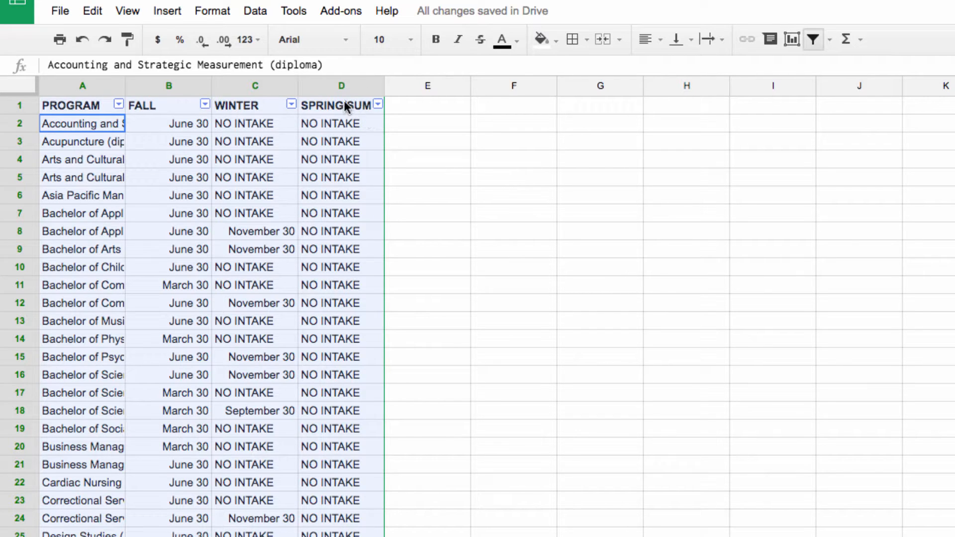
# Step: Filter the WINTER column to hide NO INTAKE and blank rows, keeping programs with a Winter deadline
pyautogui.click(236, 105)
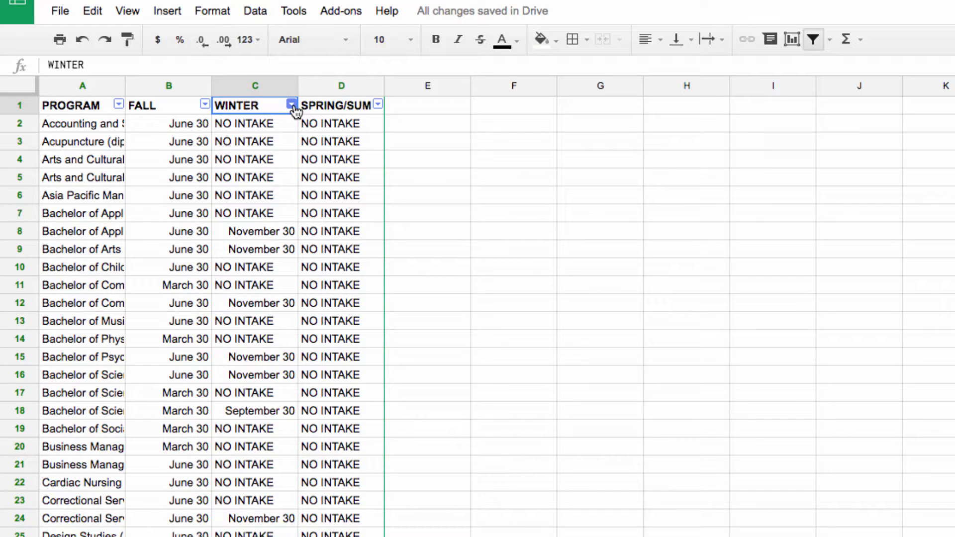
pyautogui.click(291, 105)
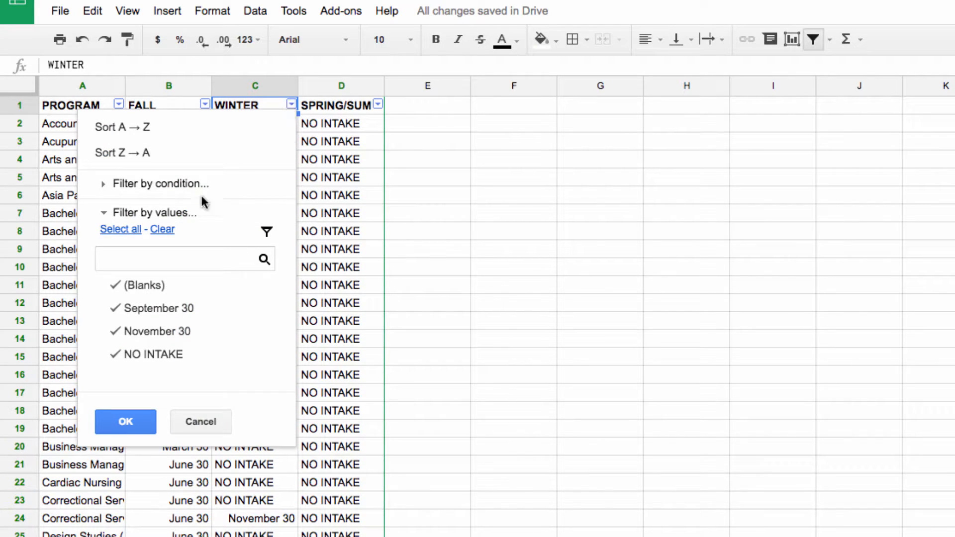
pyautogui.click(163, 229)
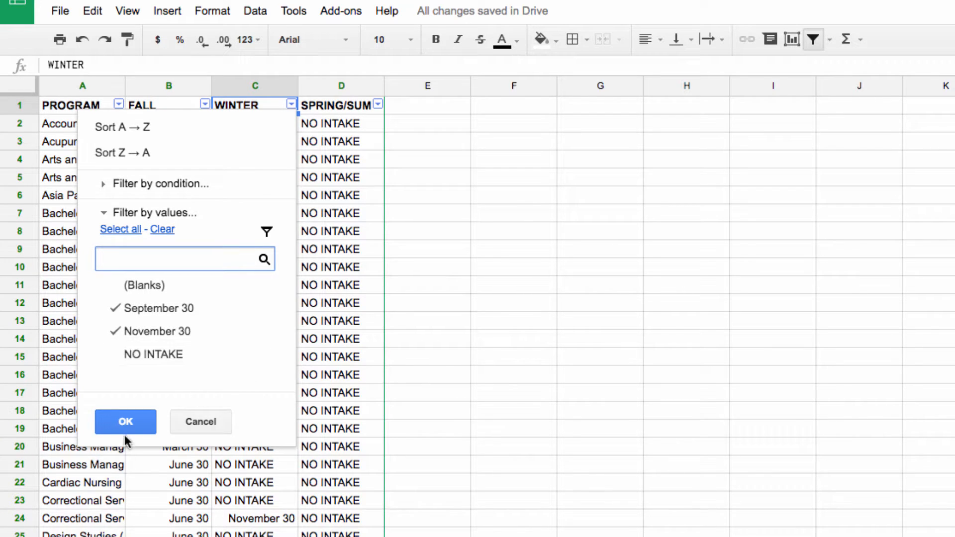
pyautogui.click(125, 421)
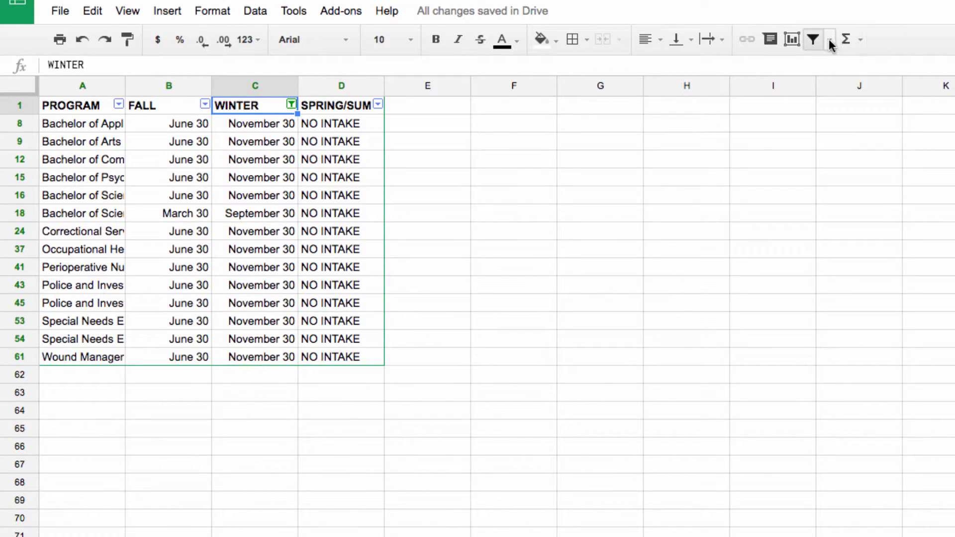
# Step: Save the Winter-deadline filter as a filter view from the Filter button's dropdown
pyautogui.click(828, 40)
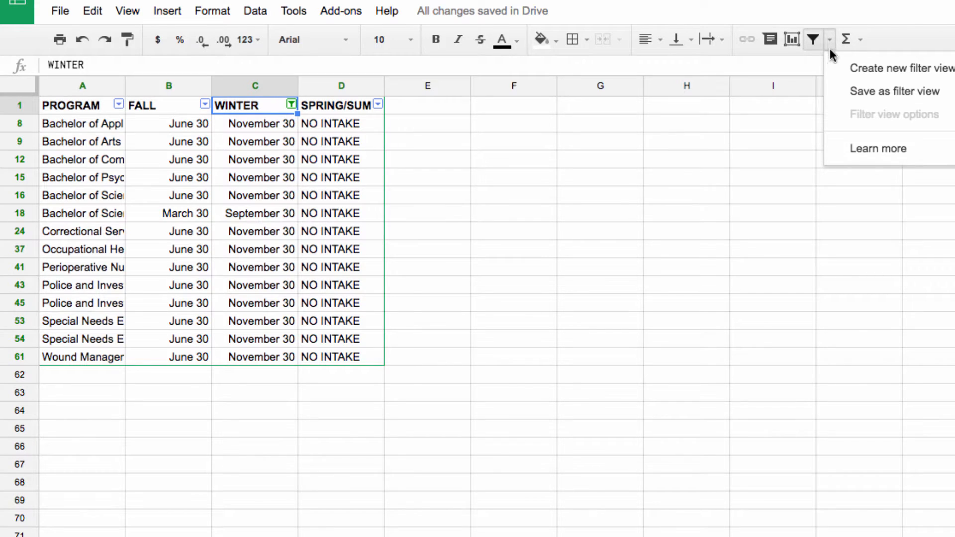
pyautogui.moveTo(895, 92)
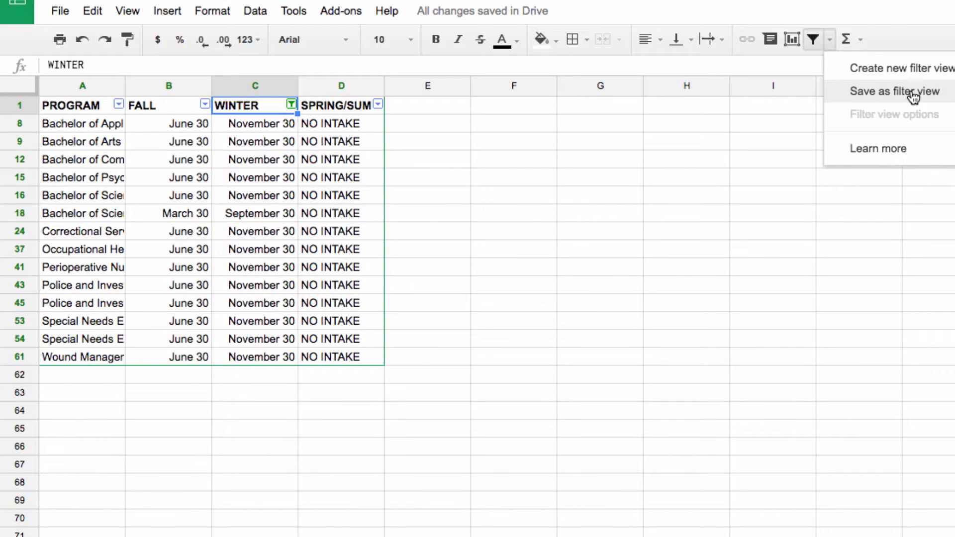
pyautogui.click(895, 92)
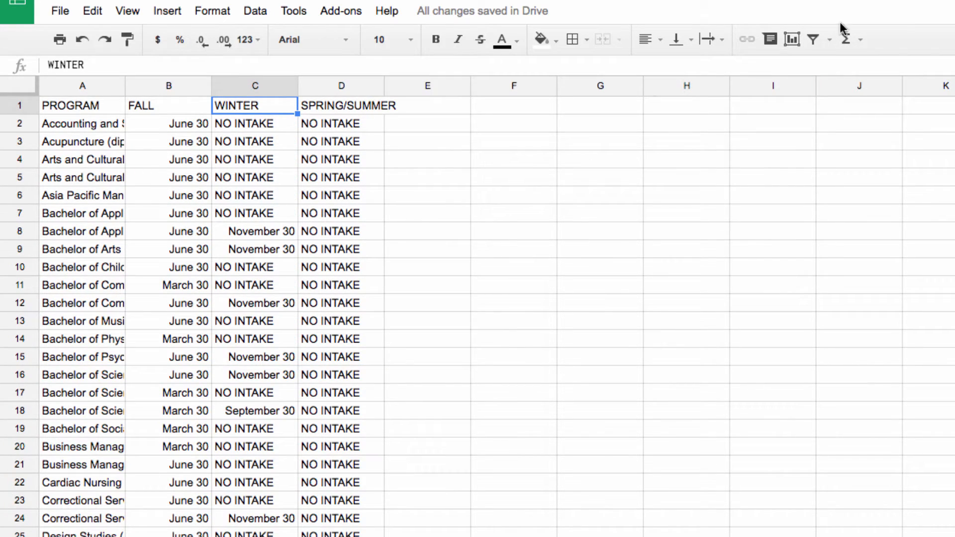
# Step: Filter WINTER to only NO INTAKE rows and save that as a second filter view
pyautogui.click(292, 104)
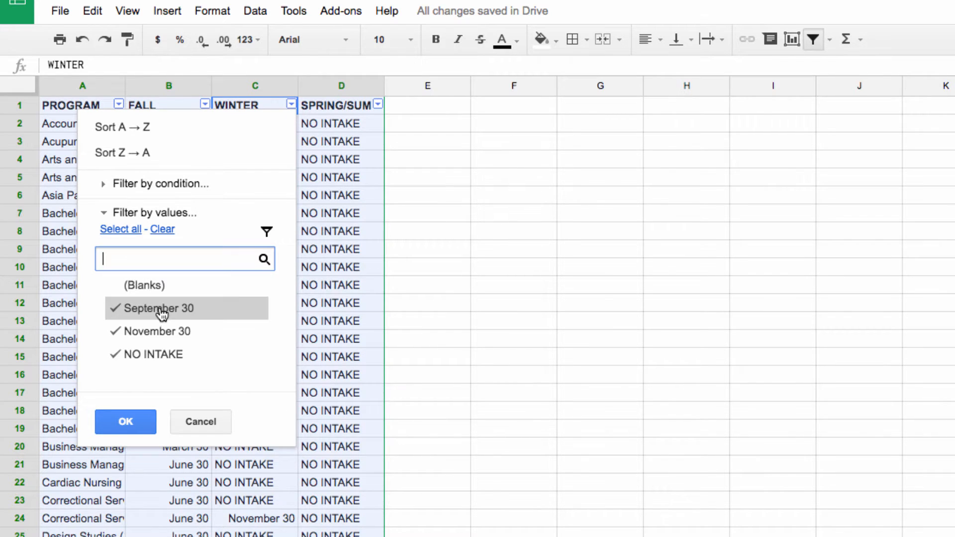
pyautogui.click(125, 421)
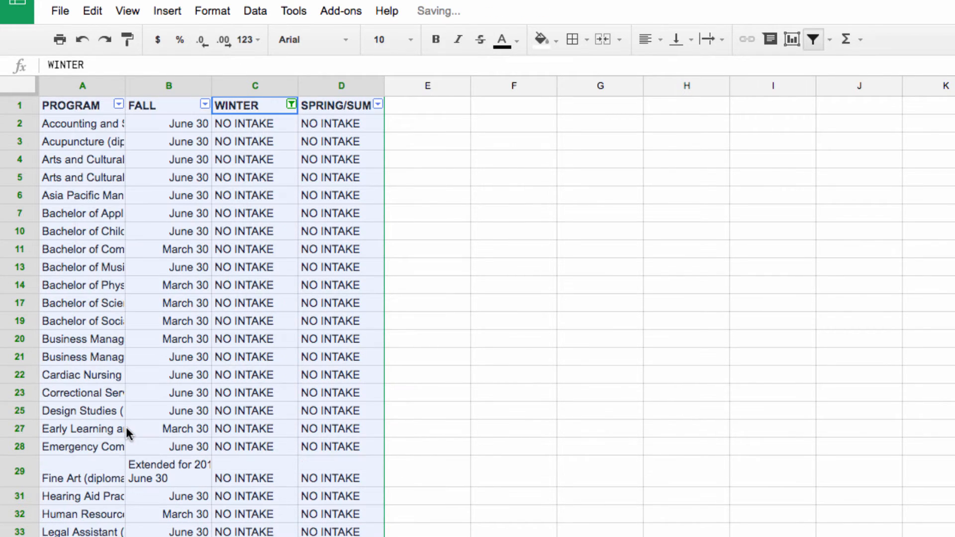
pyautogui.moveTo(499, 221)
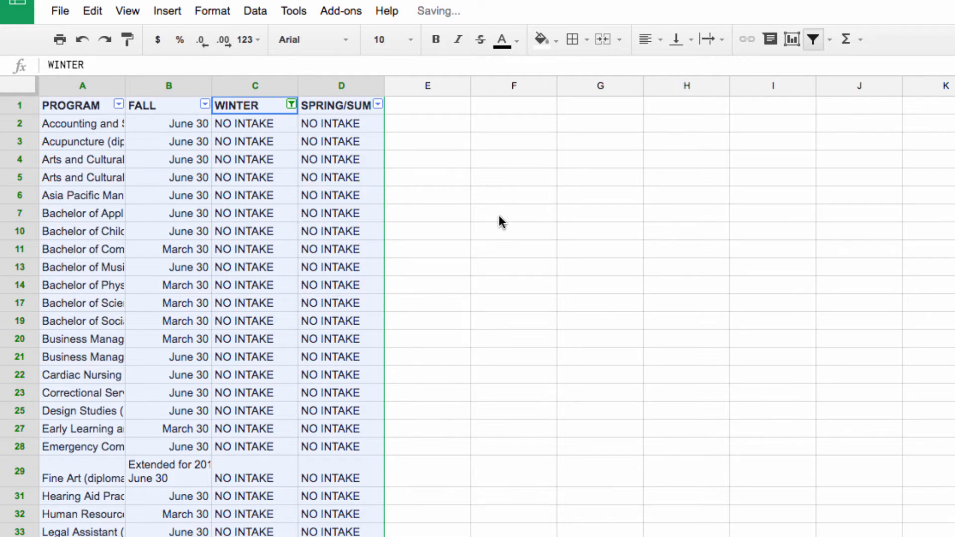
pyautogui.click(814, 38)
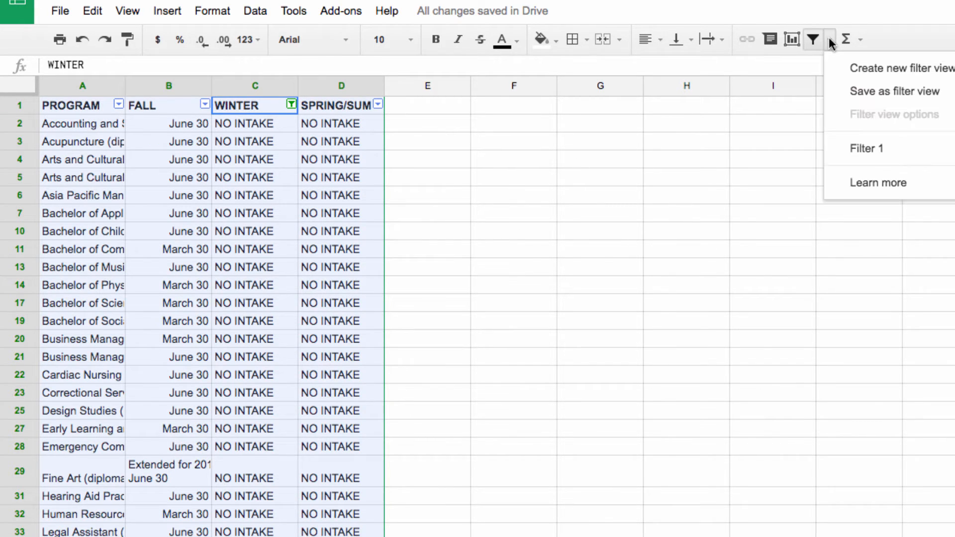
pyautogui.click(899, 67)
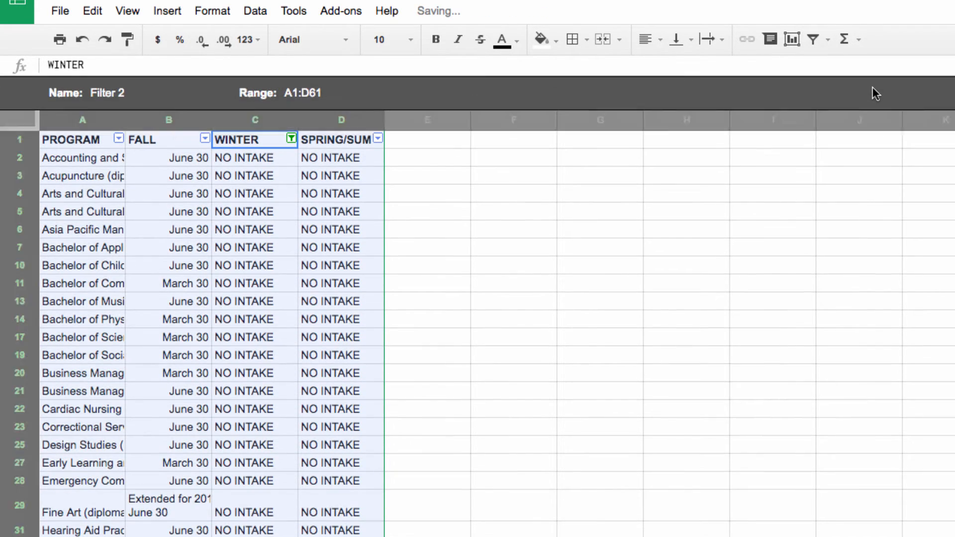
pyautogui.moveTo(800, 326)
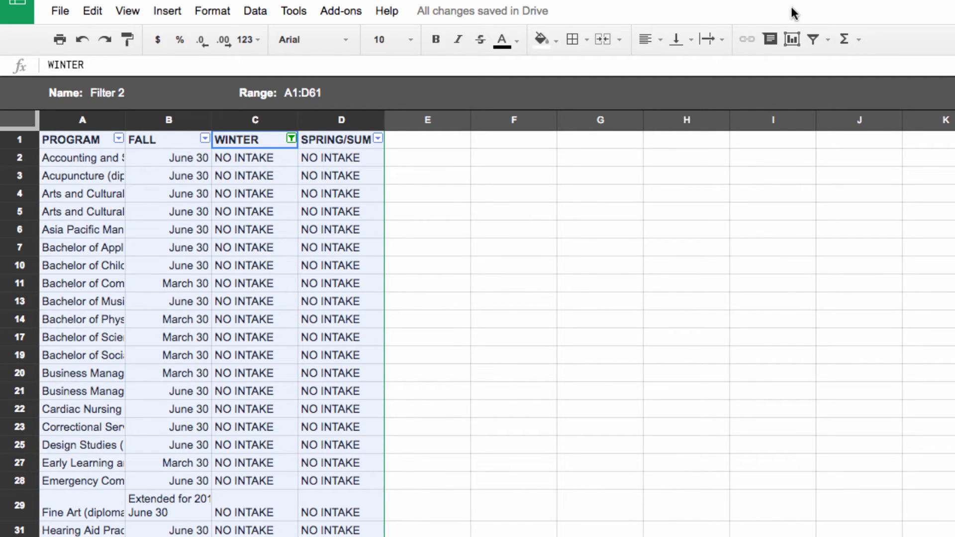
pyautogui.click(813, 39)
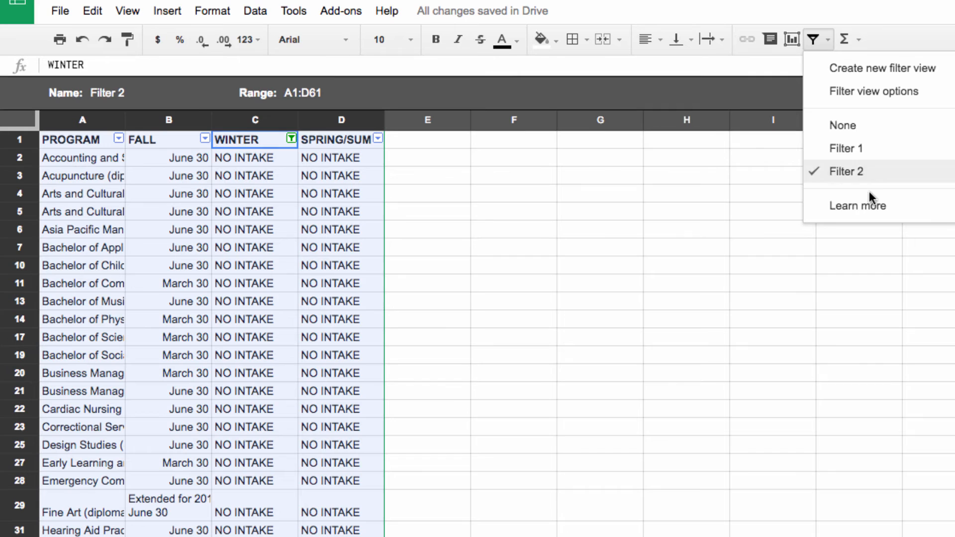
pyautogui.click(846, 148)
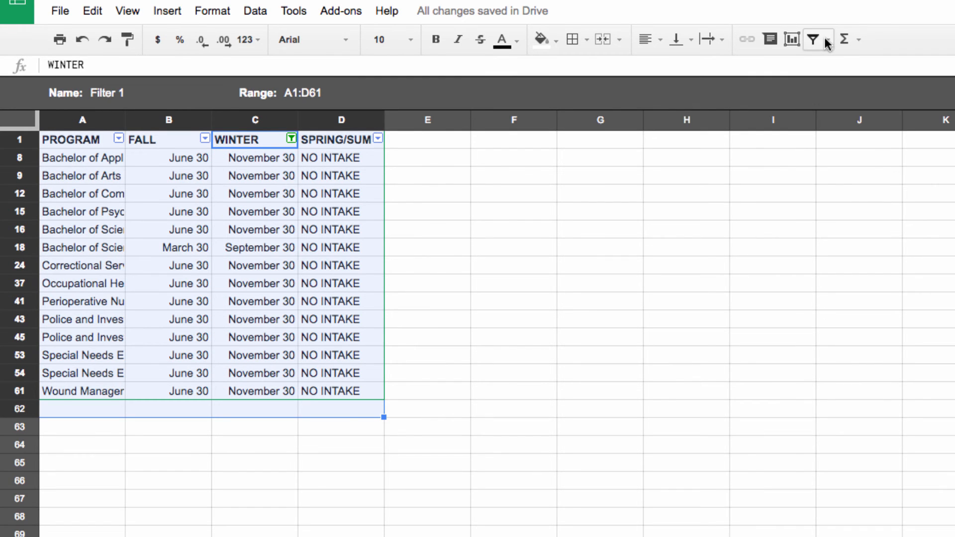
pyautogui.click(812, 39)
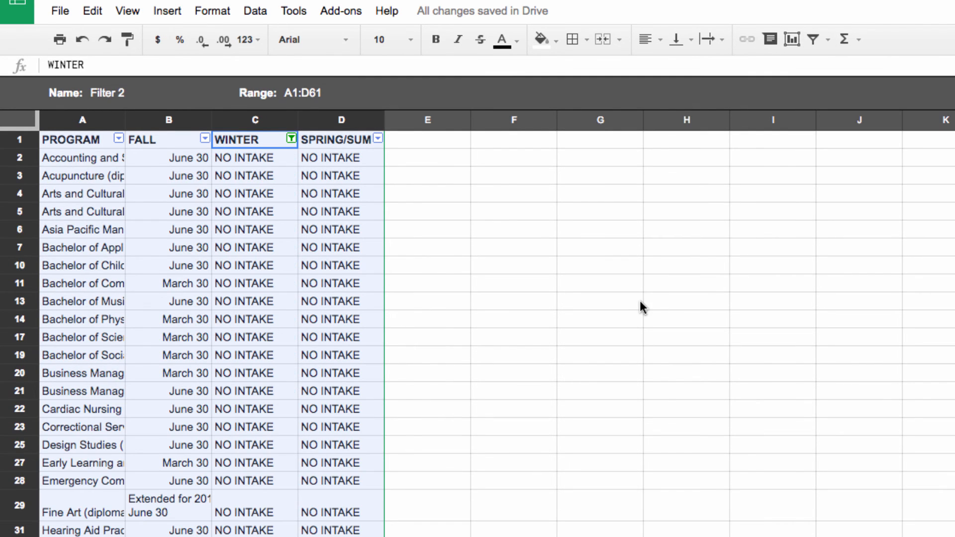